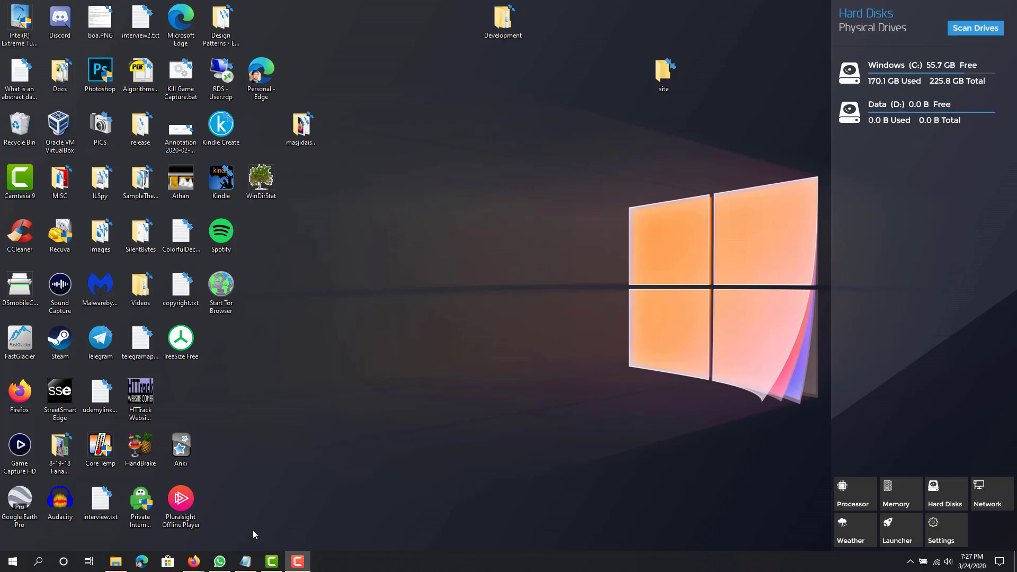
mouse_move(435, 188)
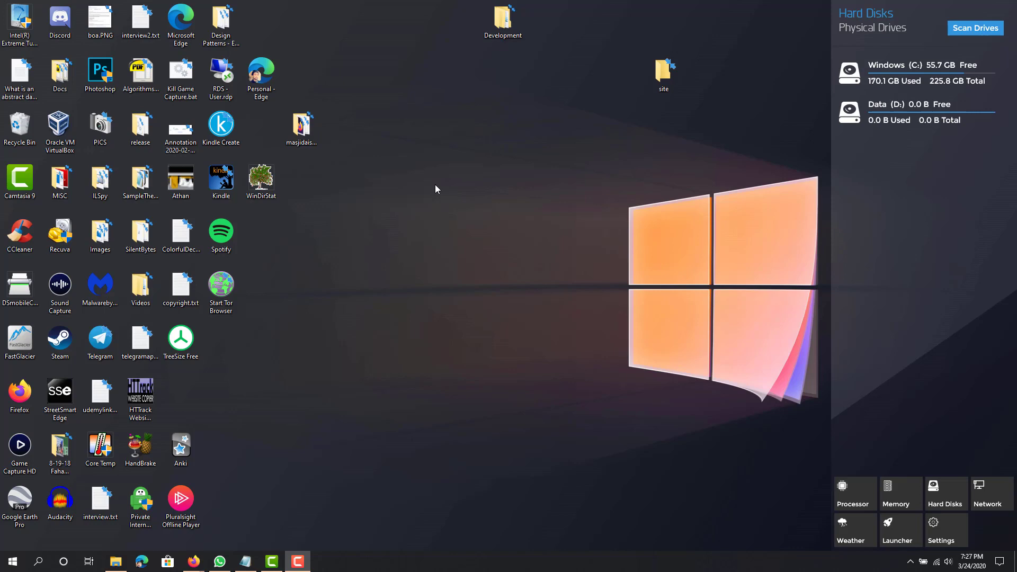
mouse_move(878, 178)
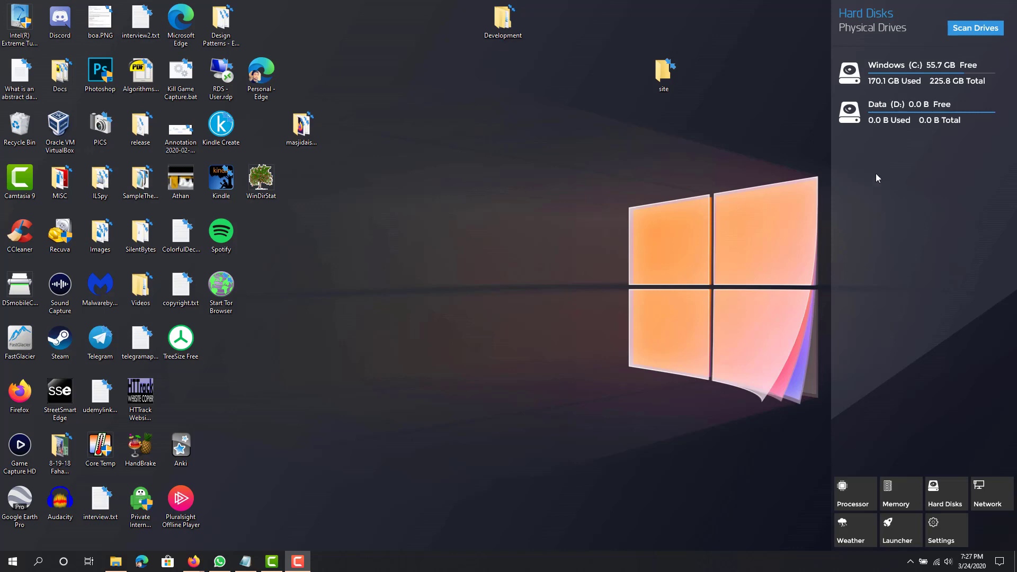
mouse_move(809, 182)
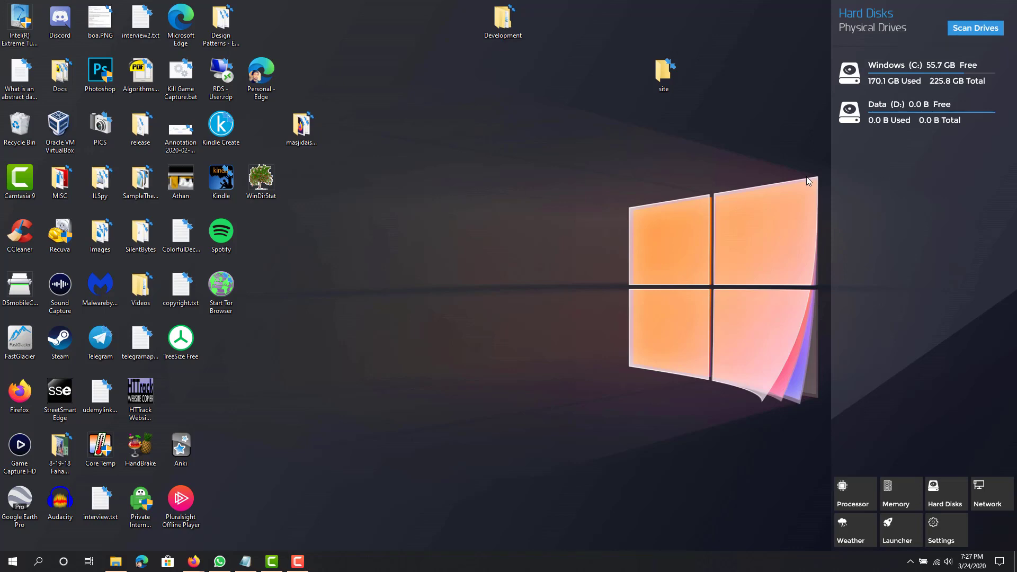
Rescan drives for the EOS_DIGITAL card, then show processor usage and top processes in the sidebar
click(180, 127)
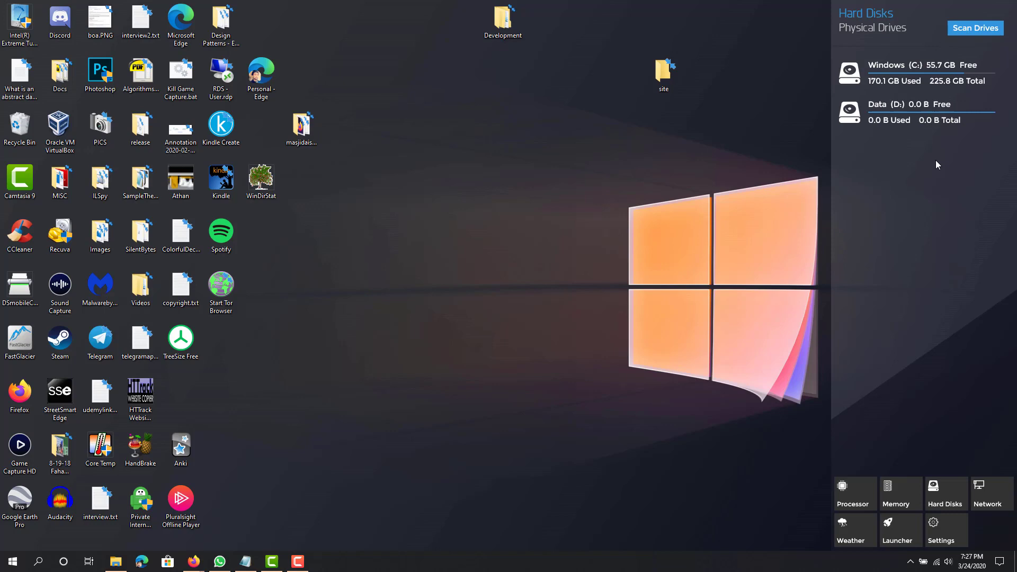
mouse_move(975, 28)
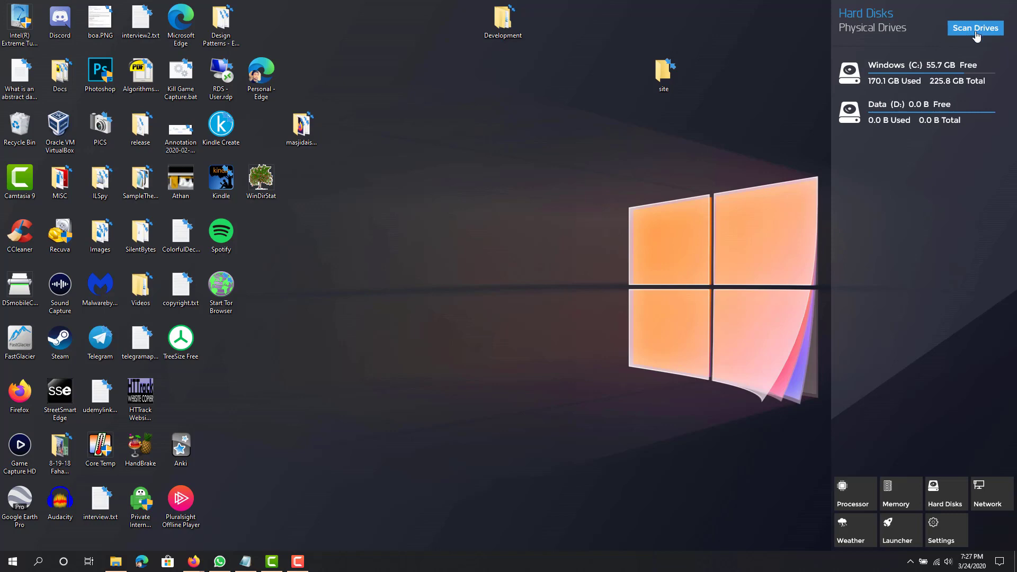
click(975, 27)
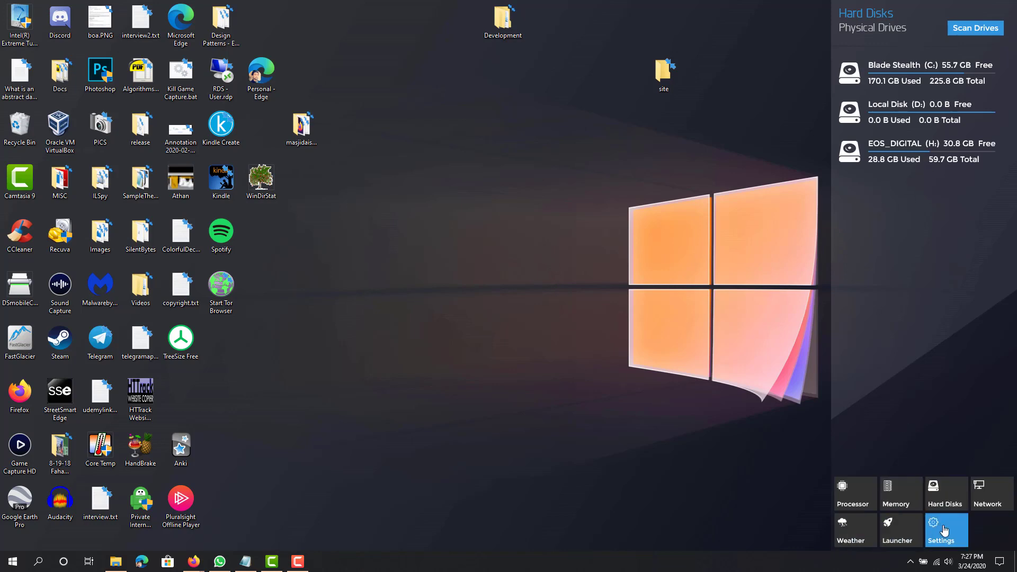
click(944, 529)
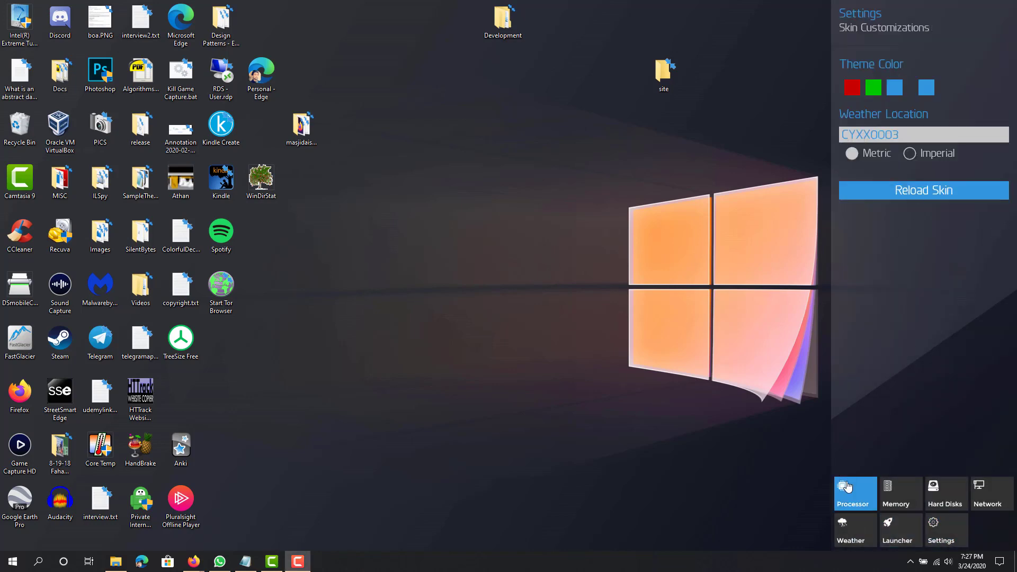
click(854, 493)
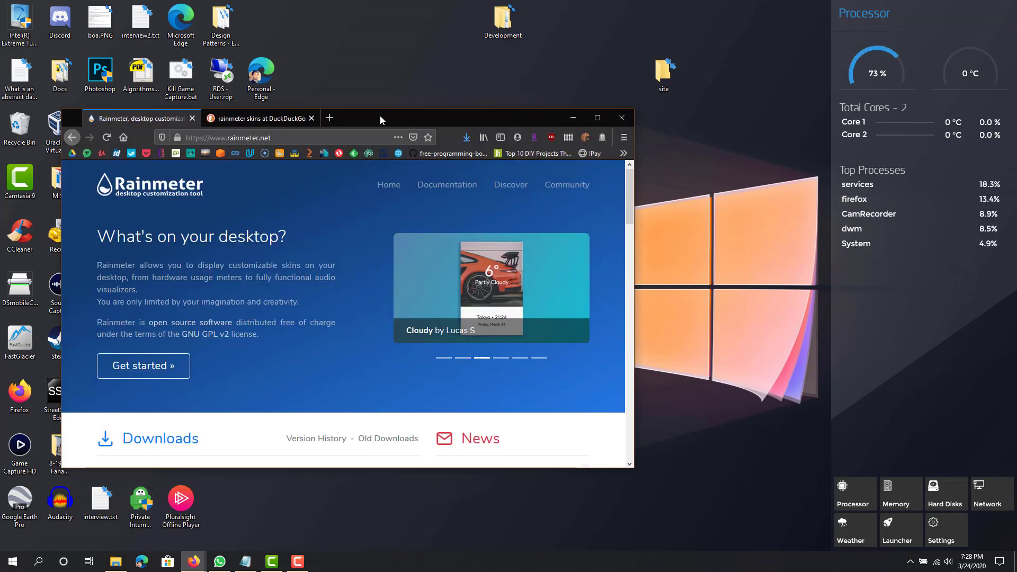
Maximize Firefox and scroll the Rainmeter homepage down to its Downloads section
click(596, 118)
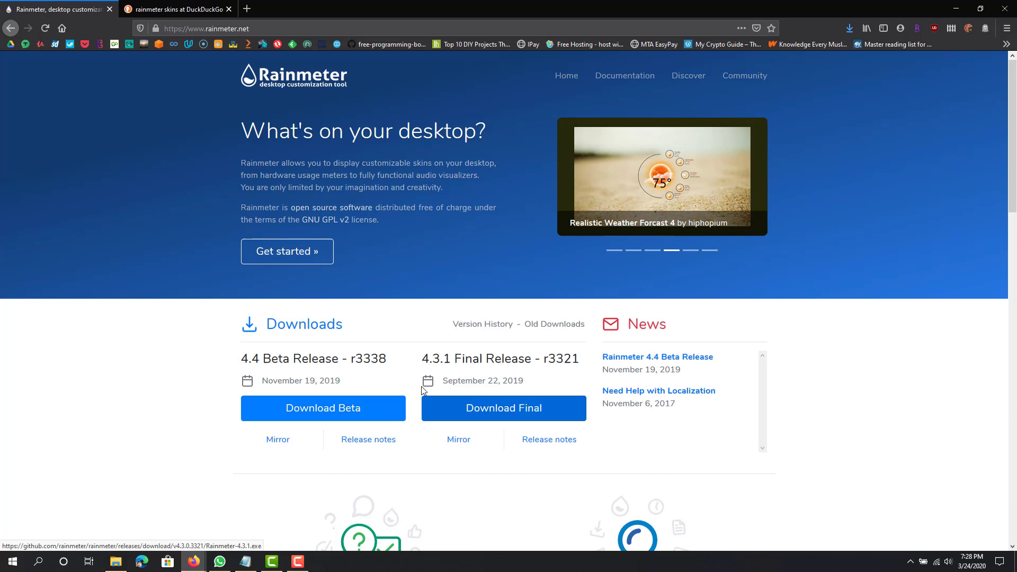
scroll(down, 3)
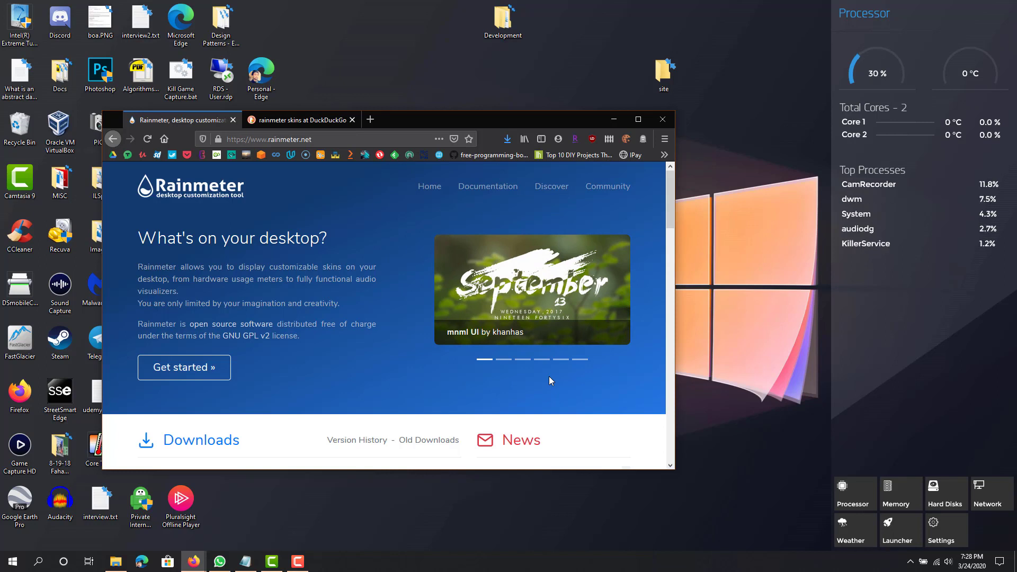
mouse_move(534, 119)
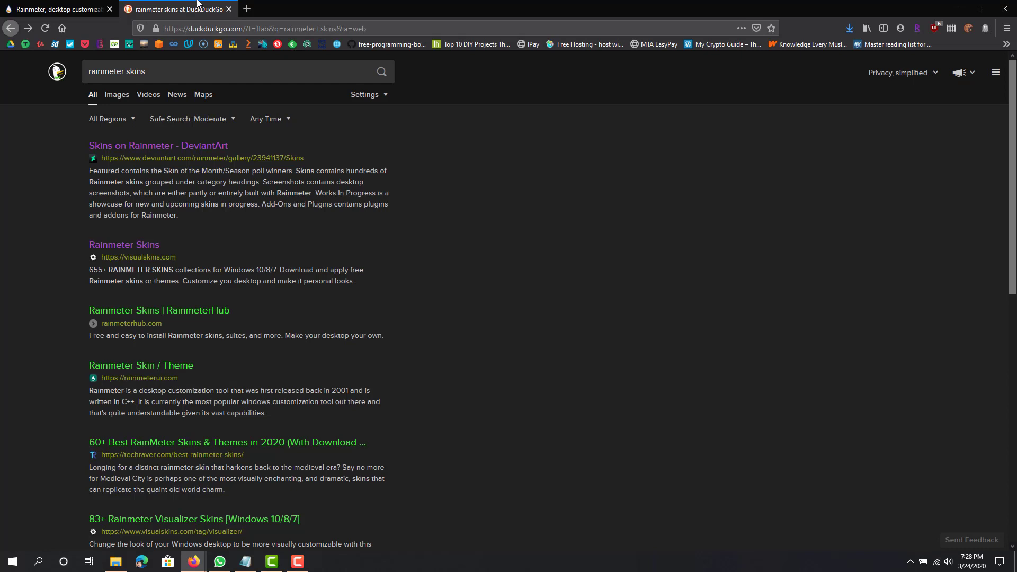
Bring up the DuckDuckGo results for 'rainmeter skins' and skim the listed sites
click(227, 71)
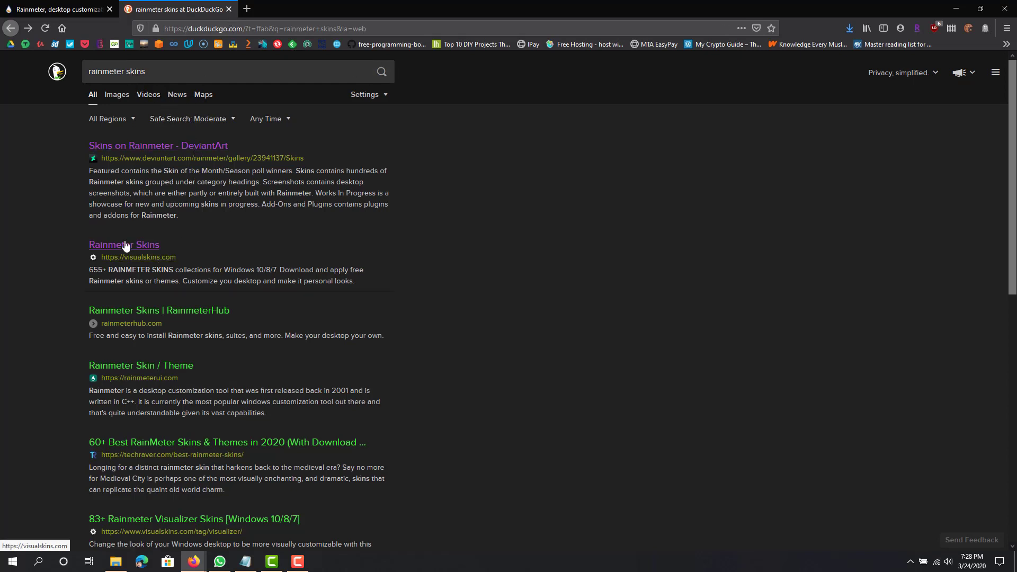
scroll(down, 3)
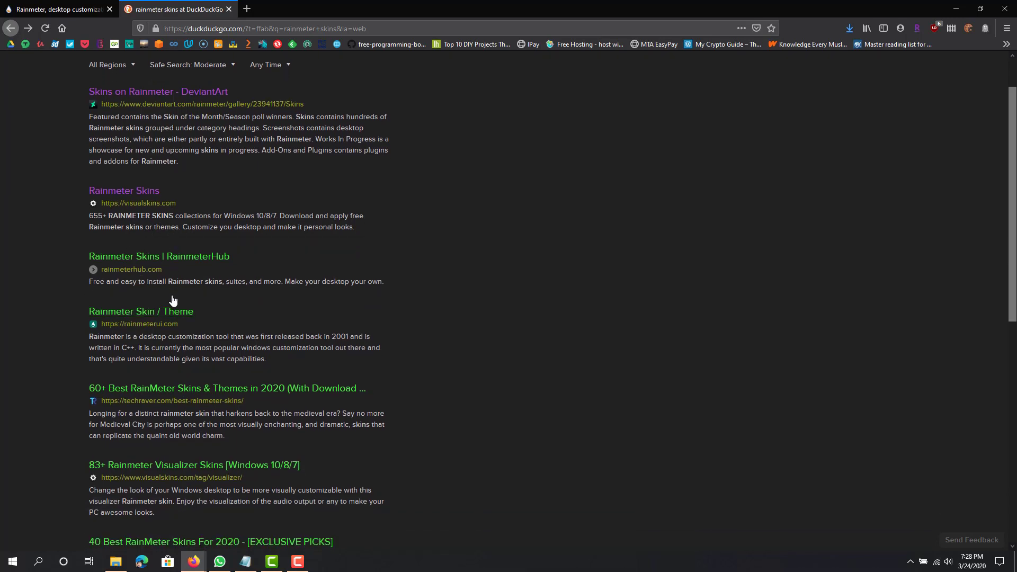
scroll(up, 3)
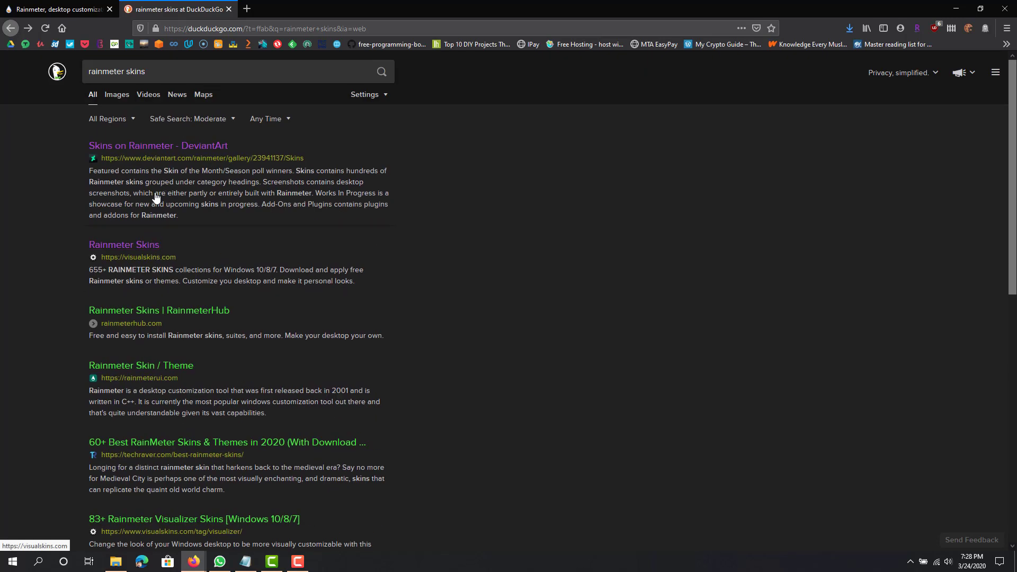
mouse_move(124, 245)
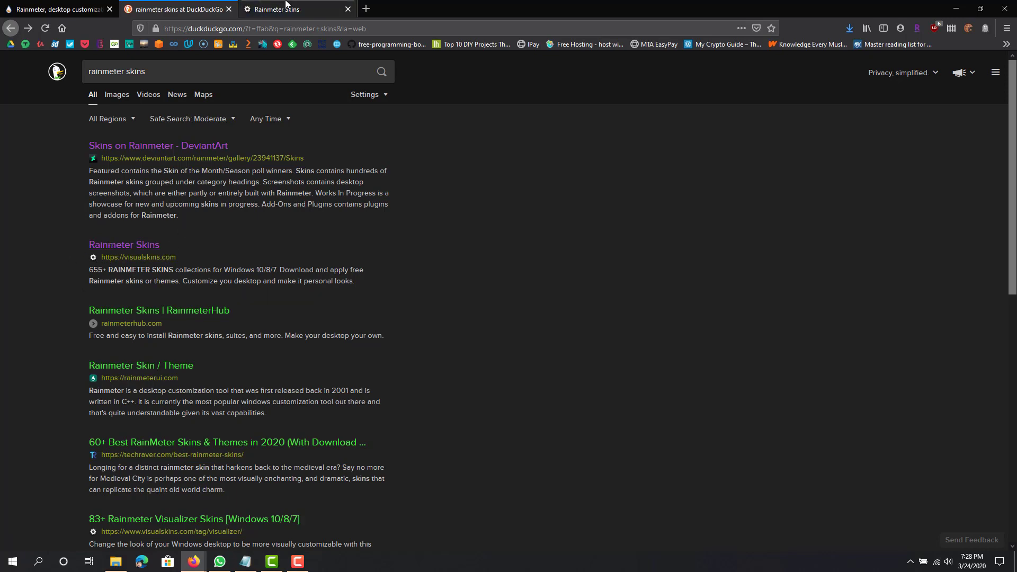
View the visualskins.com homepage and scroll through recent skins to the Windows Themes section
click(124, 244)
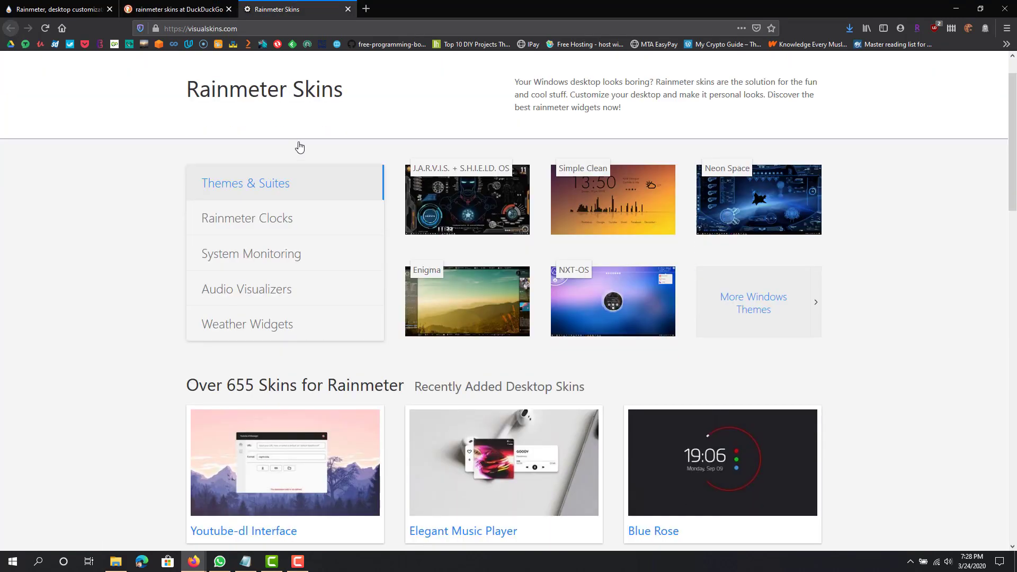
scroll(down, 3)
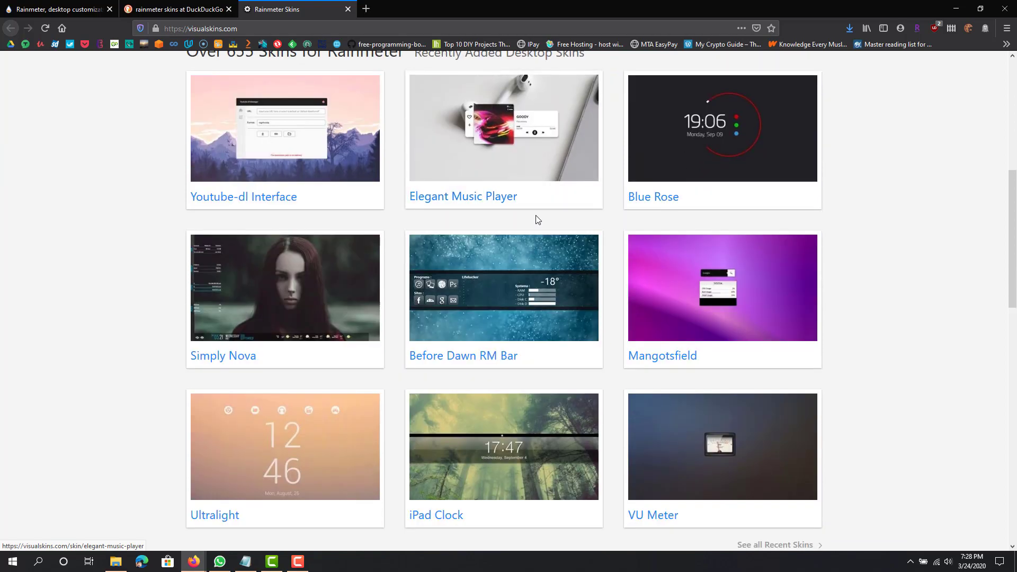
scroll(down, 3)
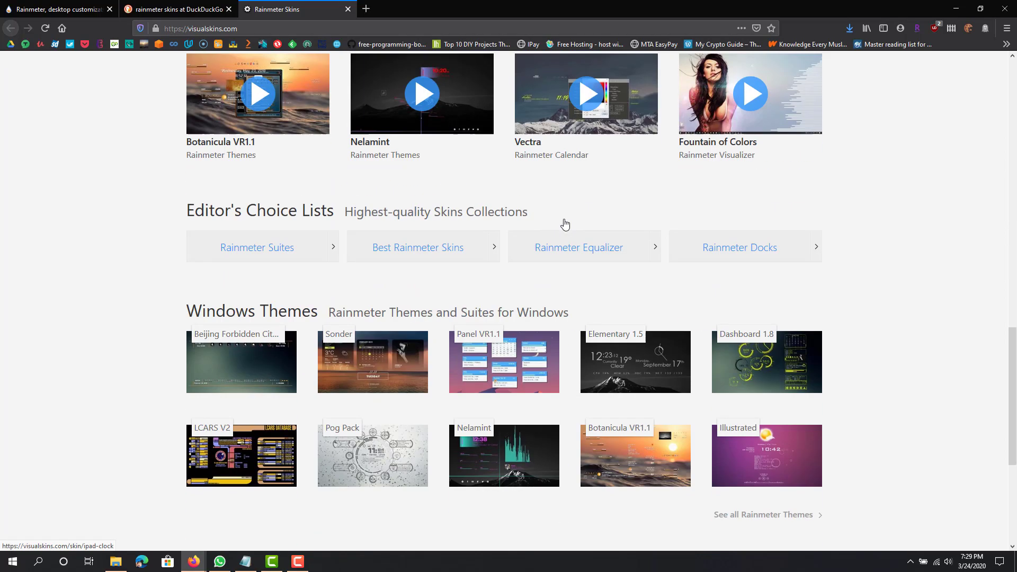
scroll(down, 3)
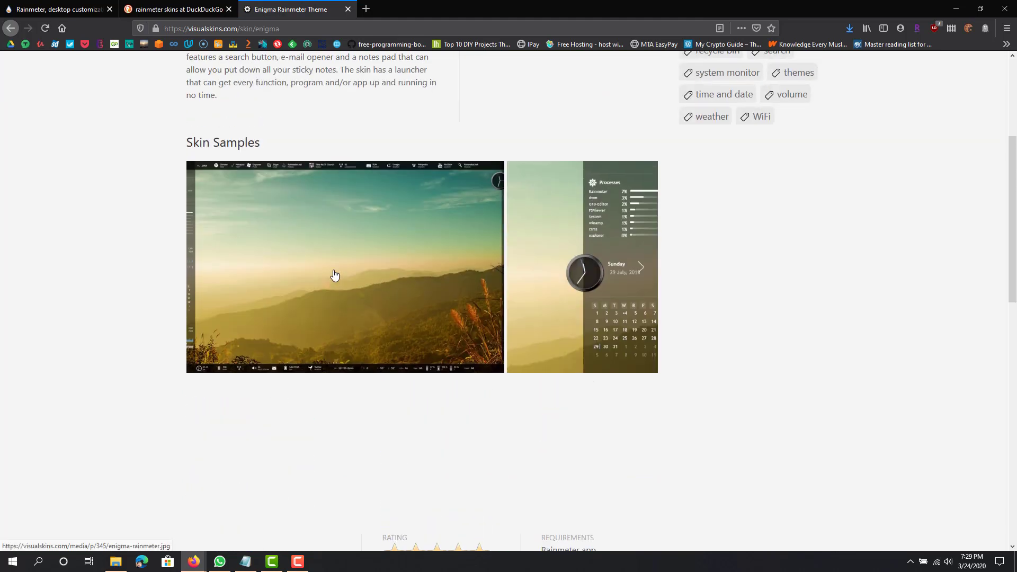
Go to the Enigma skin page and download enigma.rmskin from its Download Enigma section
scroll(down, 3)
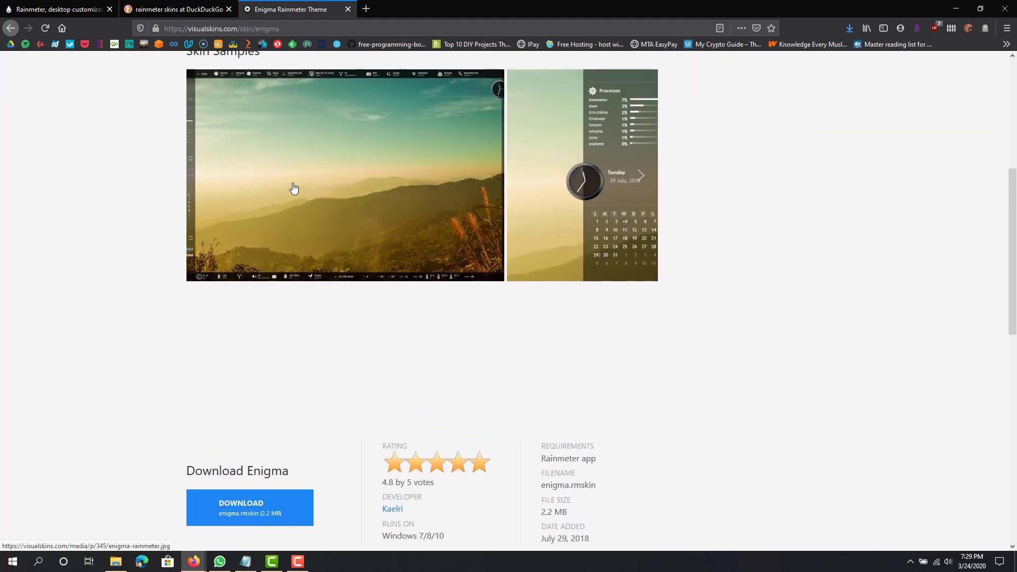
click(343, 175)
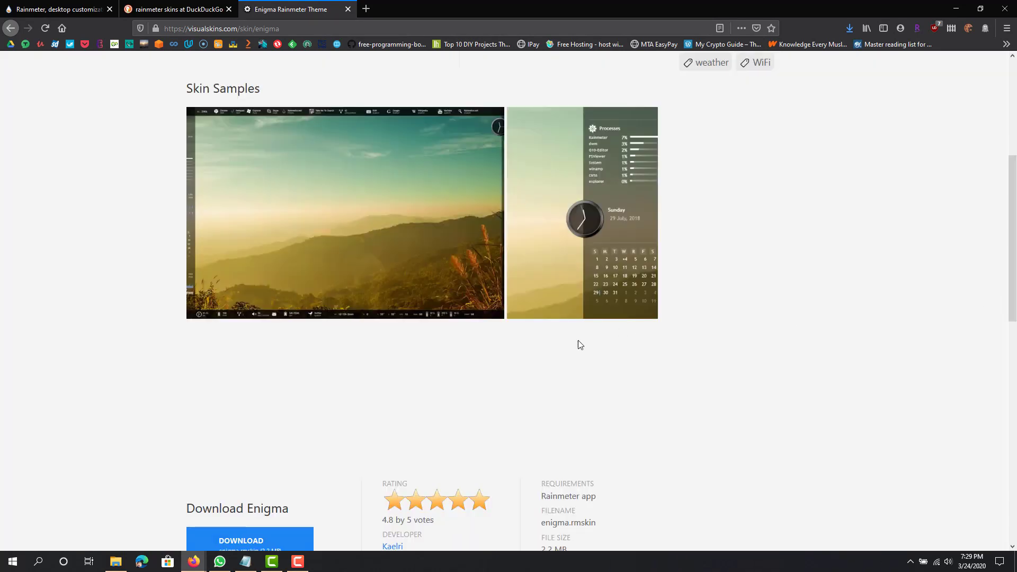
scroll(down, 3)
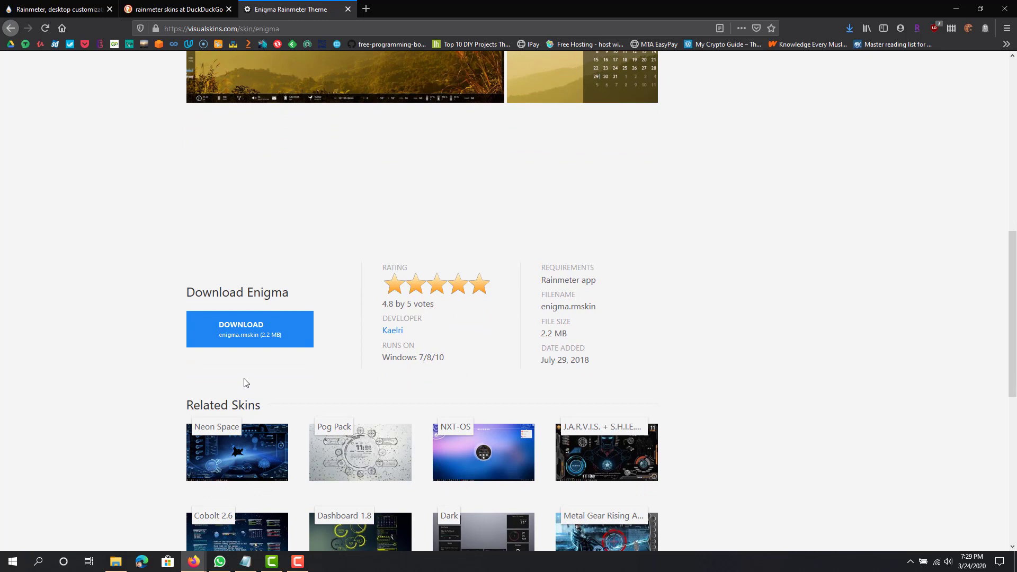
click(249, 328)
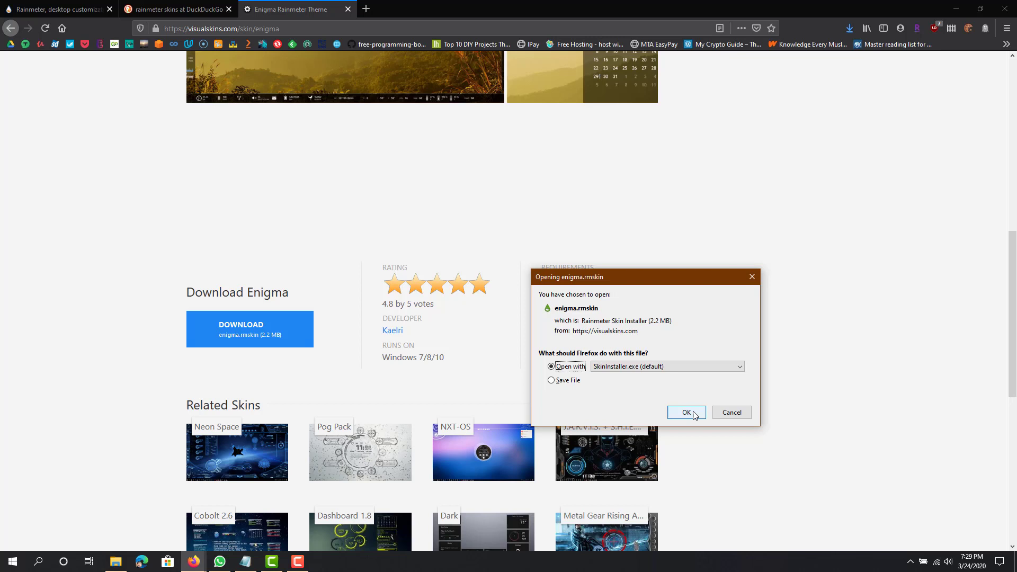
Open enigma.rmskin with SkinInstaller.exe and install Enigma with its included layout applied
click(687, 412)
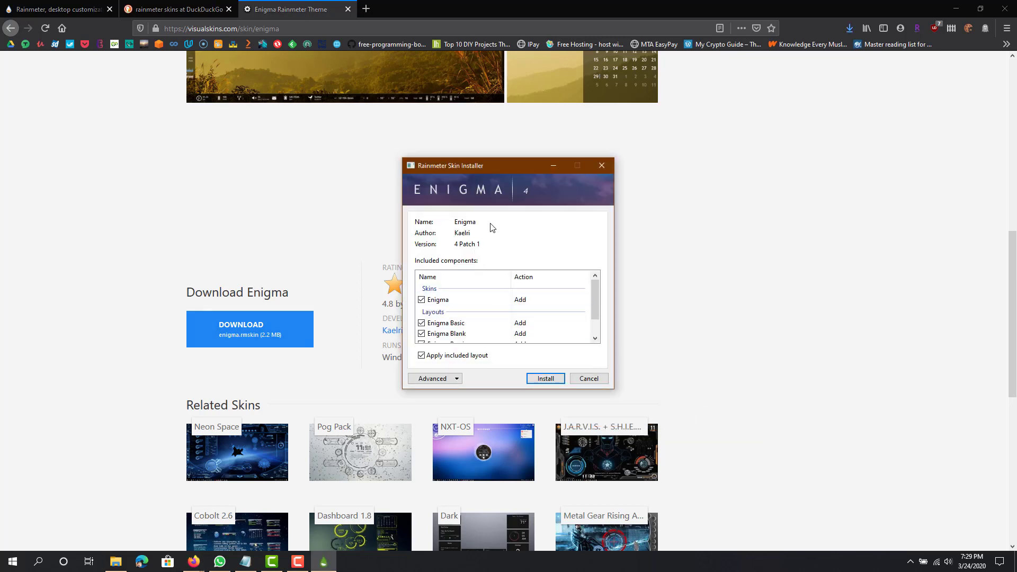
scroll(down, 3)
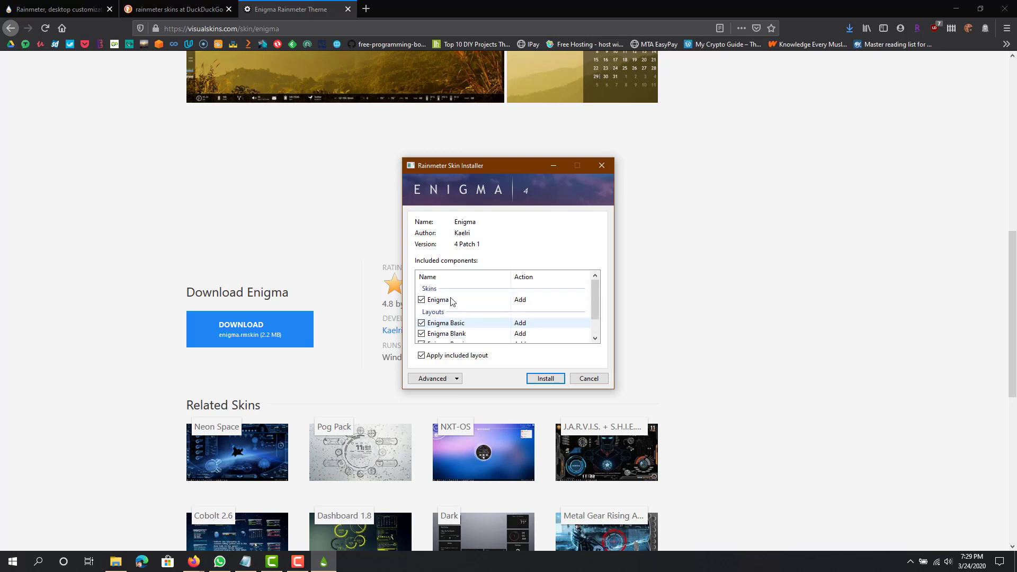
click(545, 378)
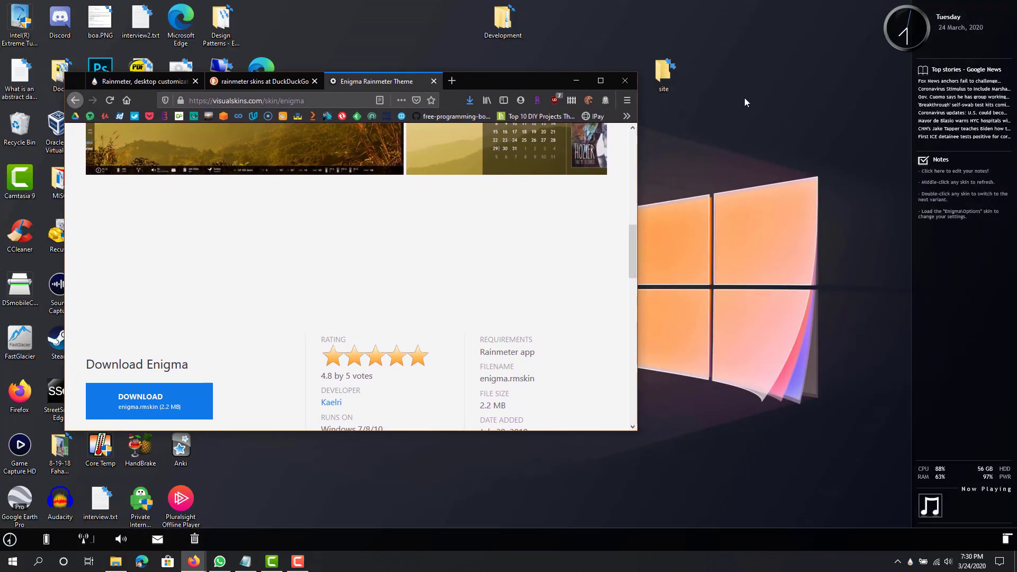
mouse_move(802, 390)
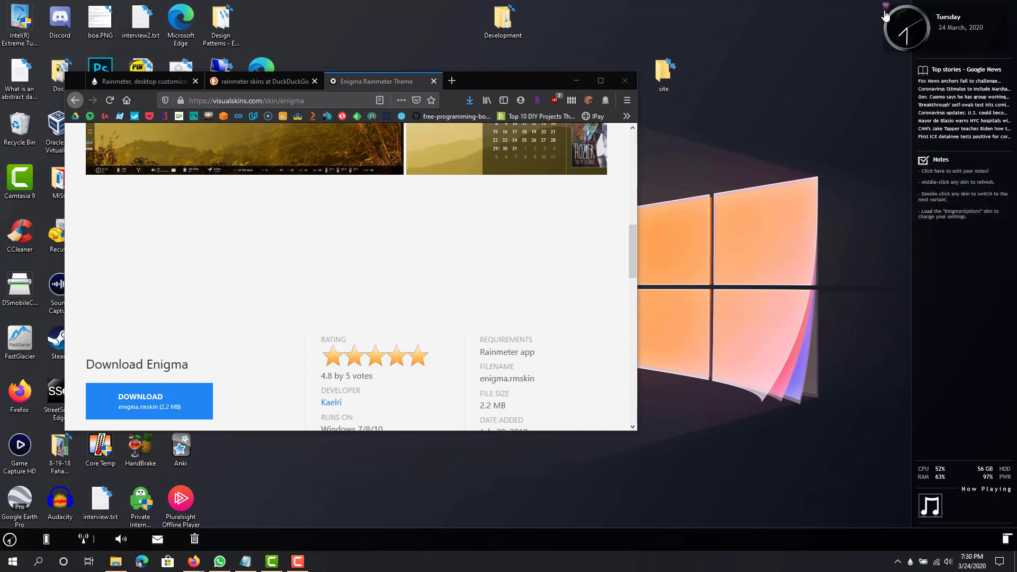
mouse_move(822, 193)
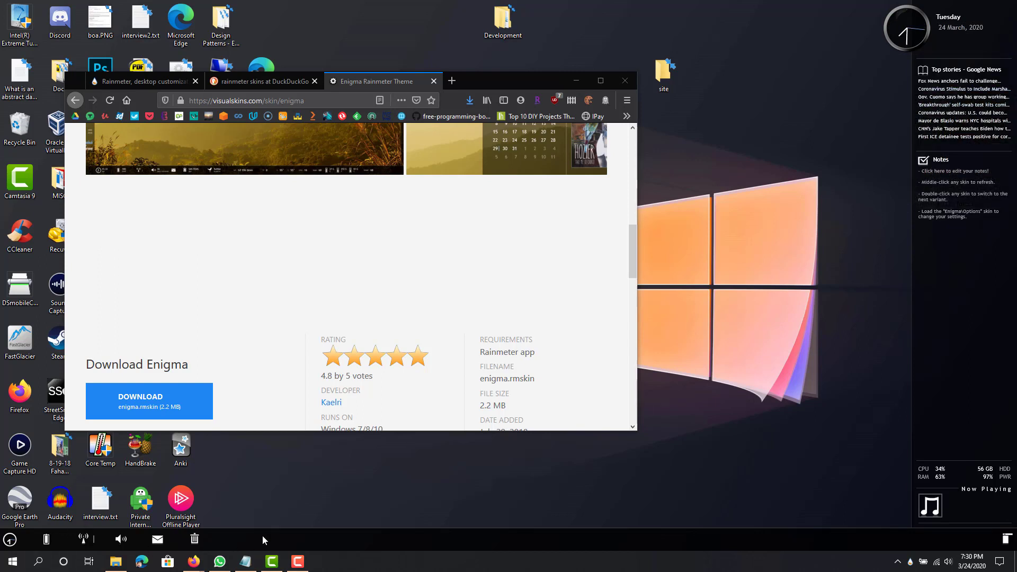
mouse_move(178, 540)
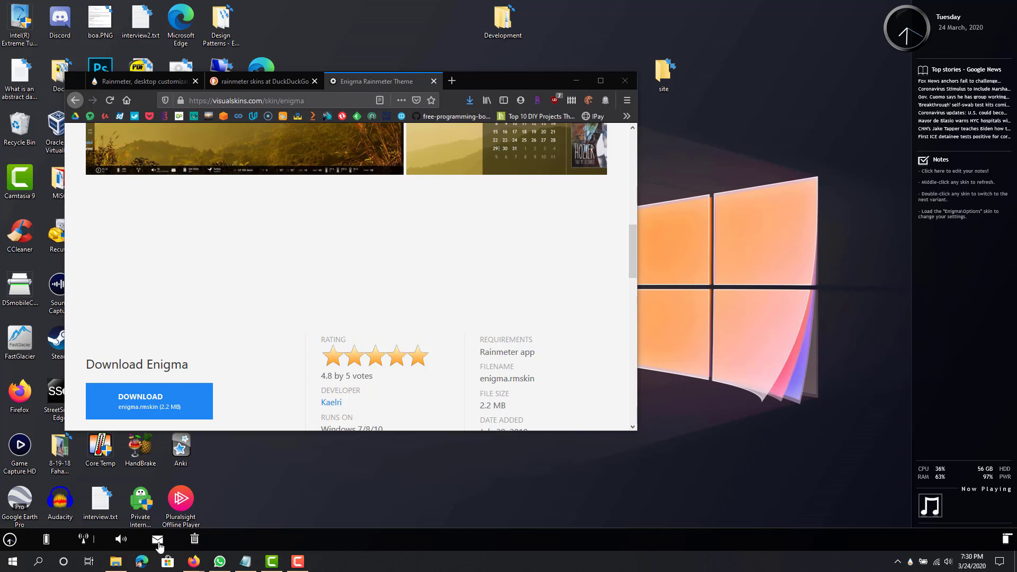
mouse_move(121, 540)
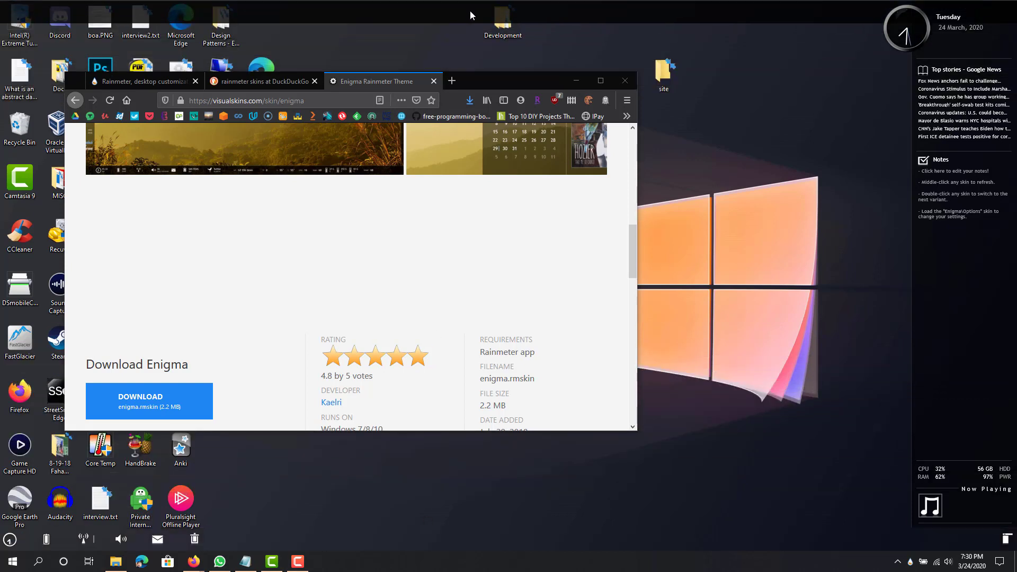
mouse_move(379, 53)
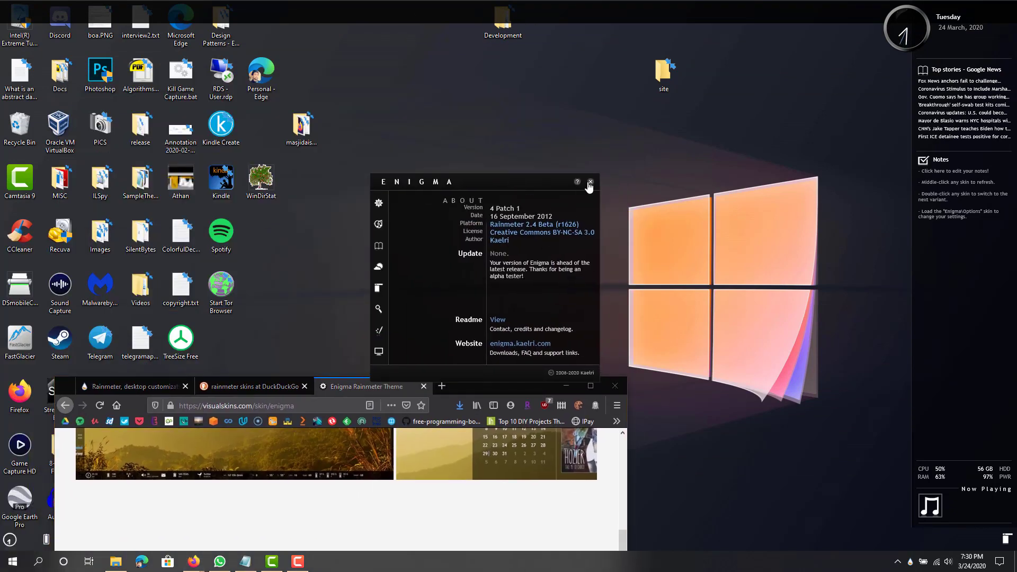
mouse_move(579, 182)
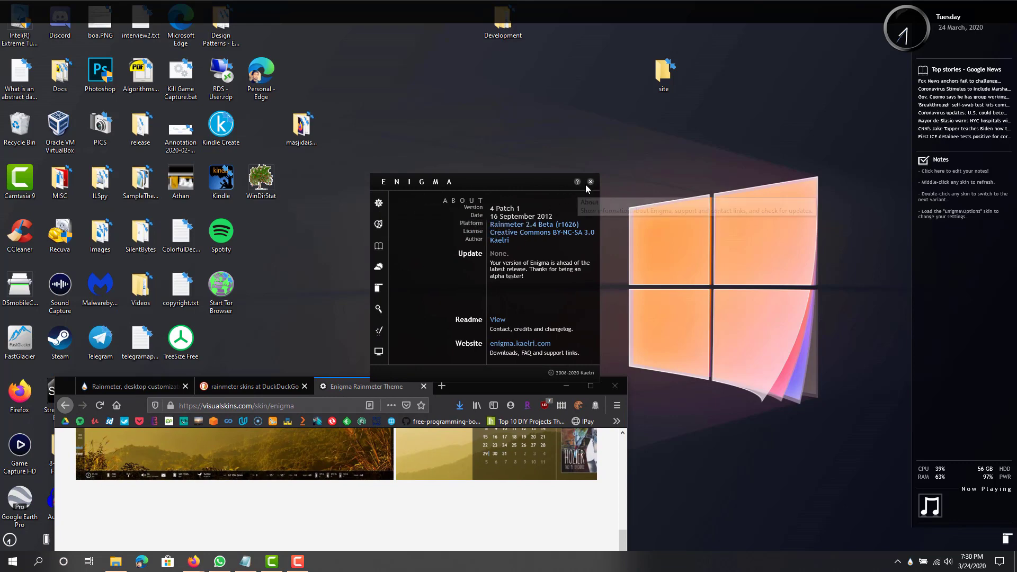
Close the Enigma about window so Firefox's VisualSkins page comes back forward
click(589, 181)
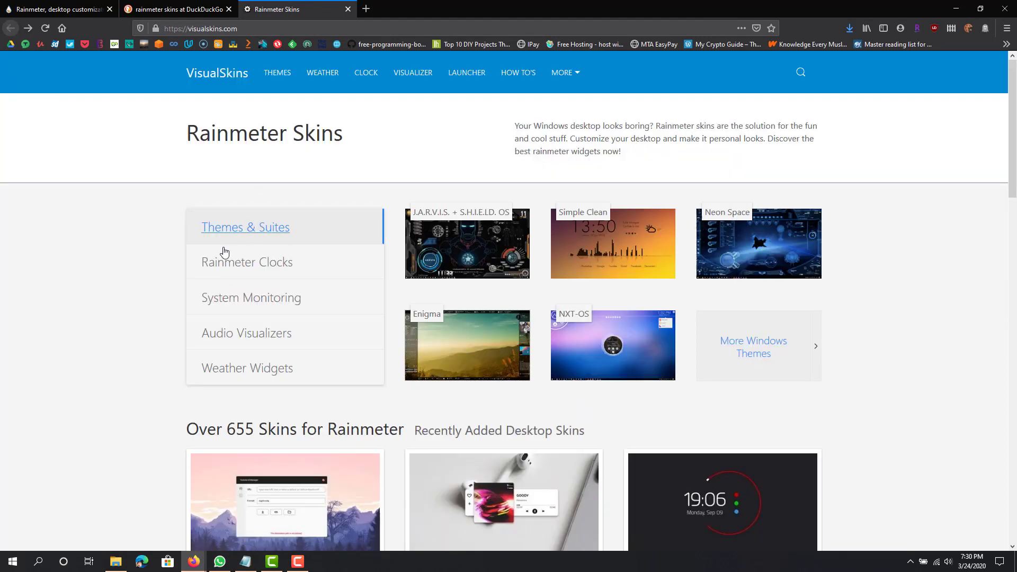
Scroll the VisualSkins home page down to its skin categories
scroll(down, 3)
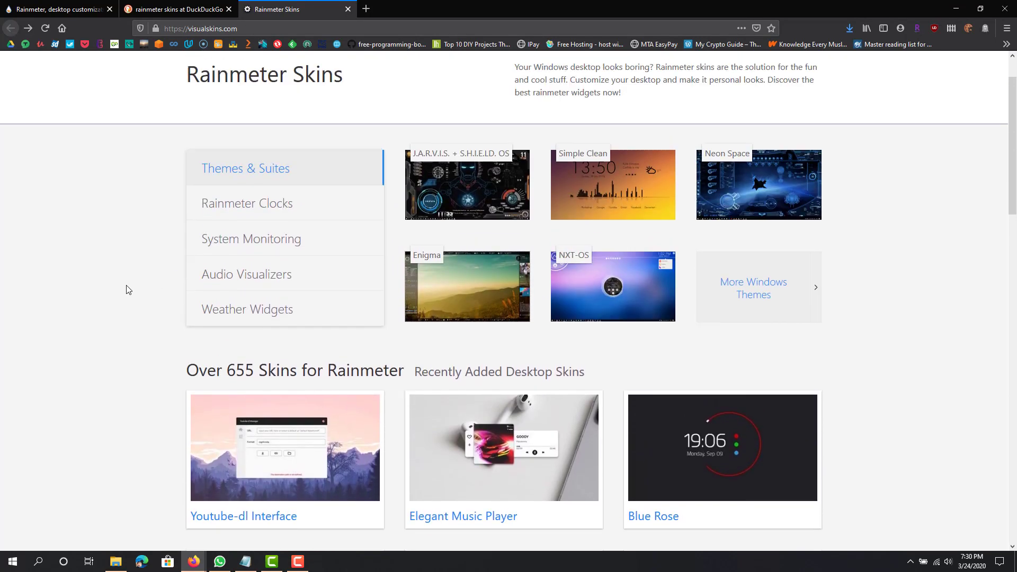
scroll(down, 3)
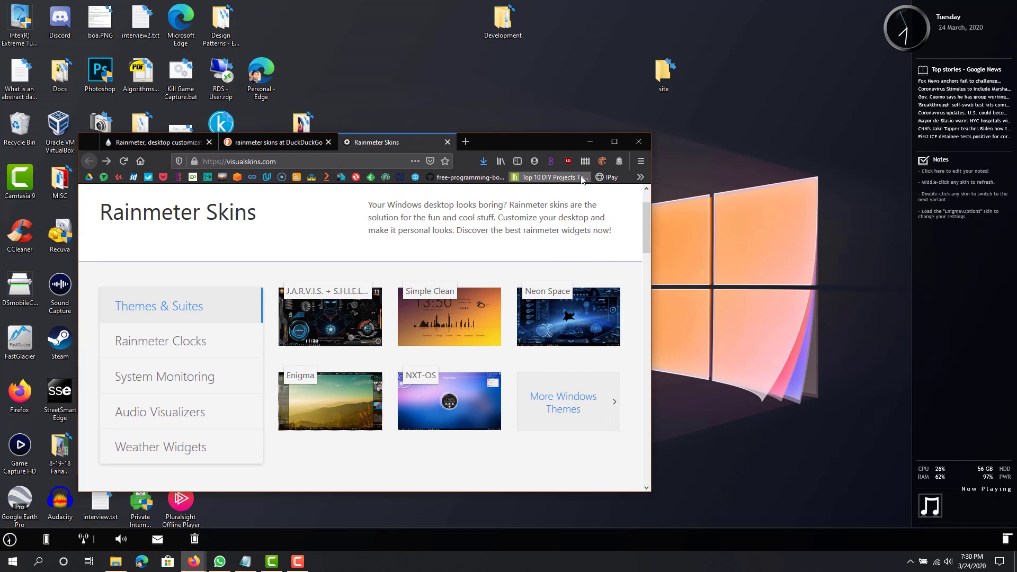
mouse_move(554, 177)
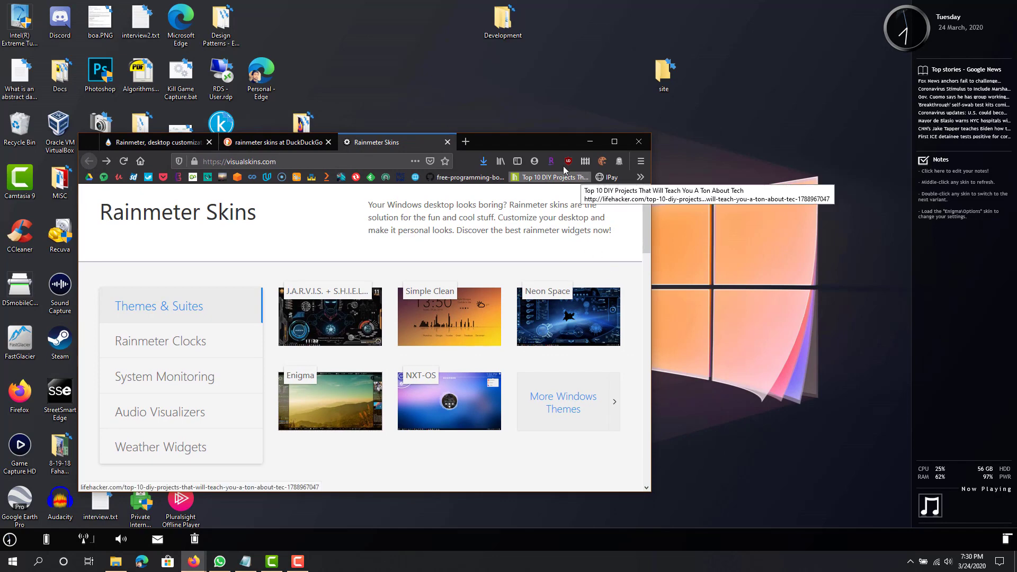